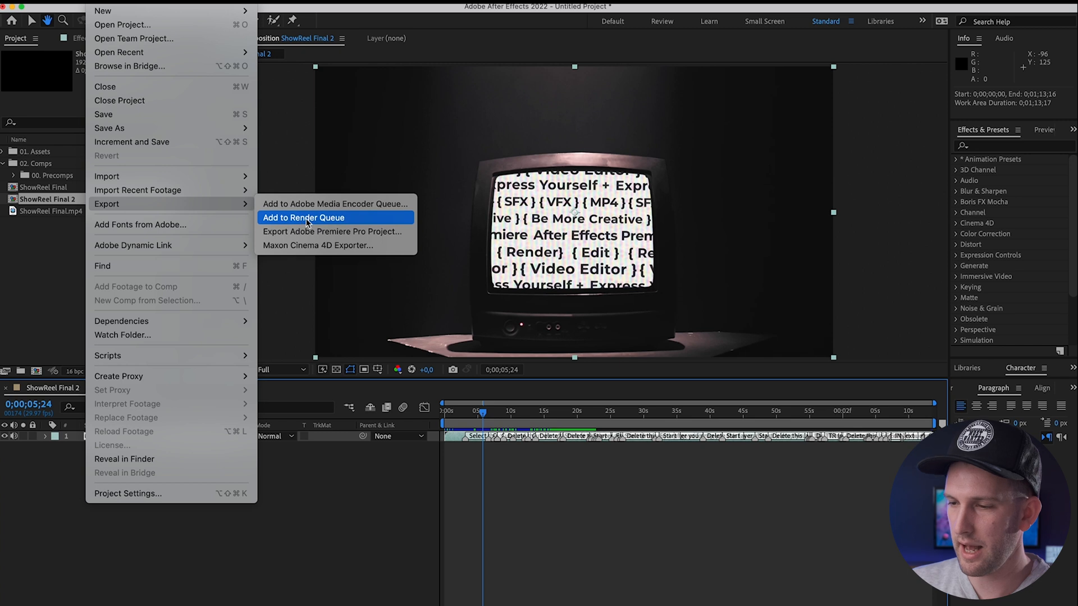
- Add ShowReel Final 2 to the Render Queue, rendering to ShowReel Final 2.mov
click(303, 217)
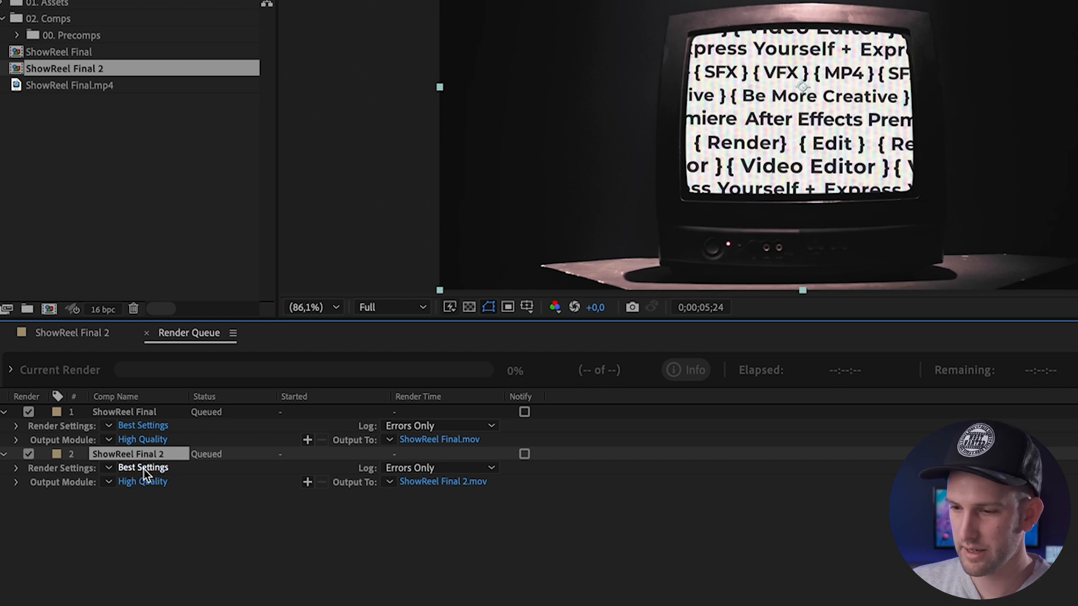
- Review ShowReel Final 2's Best Settings, keeping Best quality and Full resolution
click(142, 467)
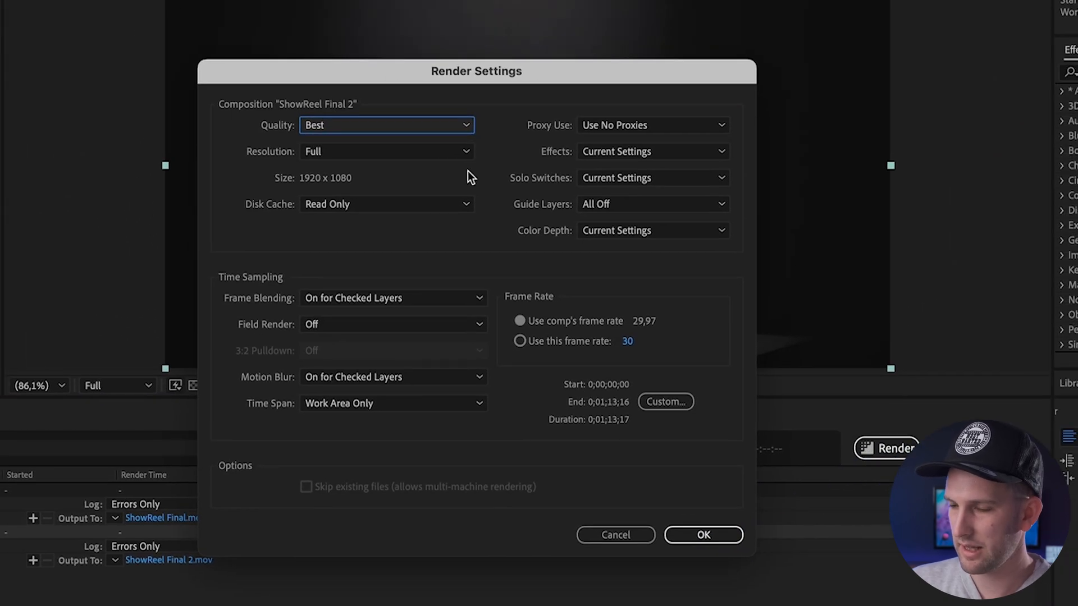
click(386, 126)
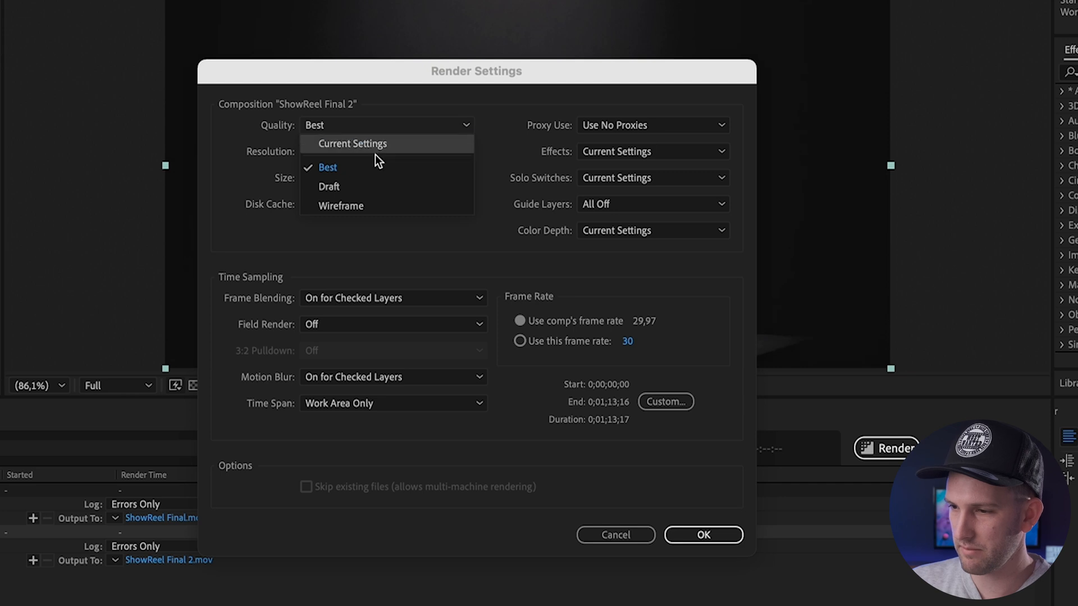
click(385, 151)
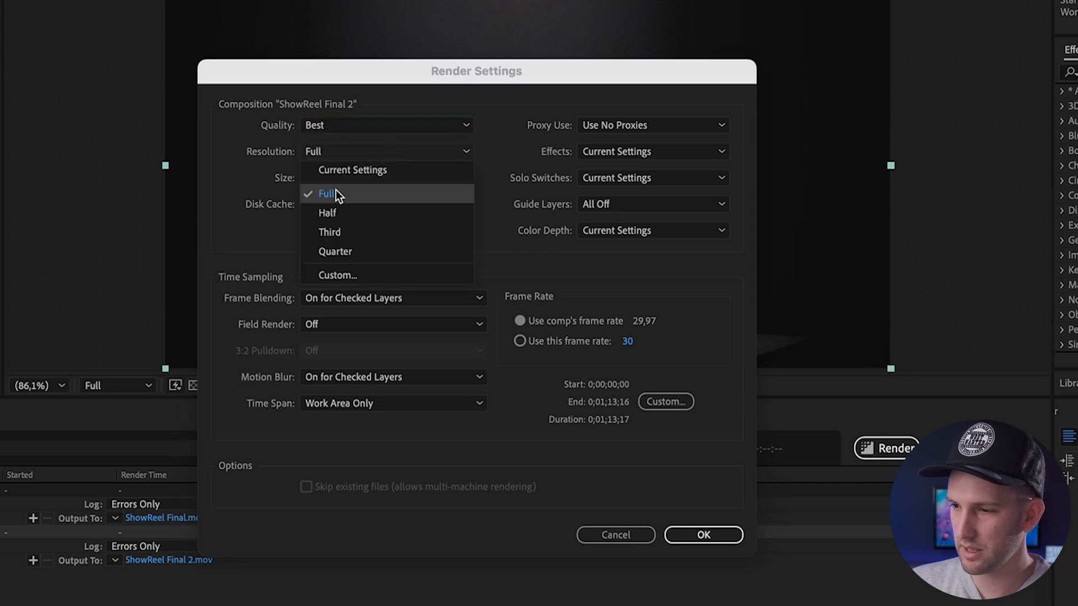
click(329, 193)
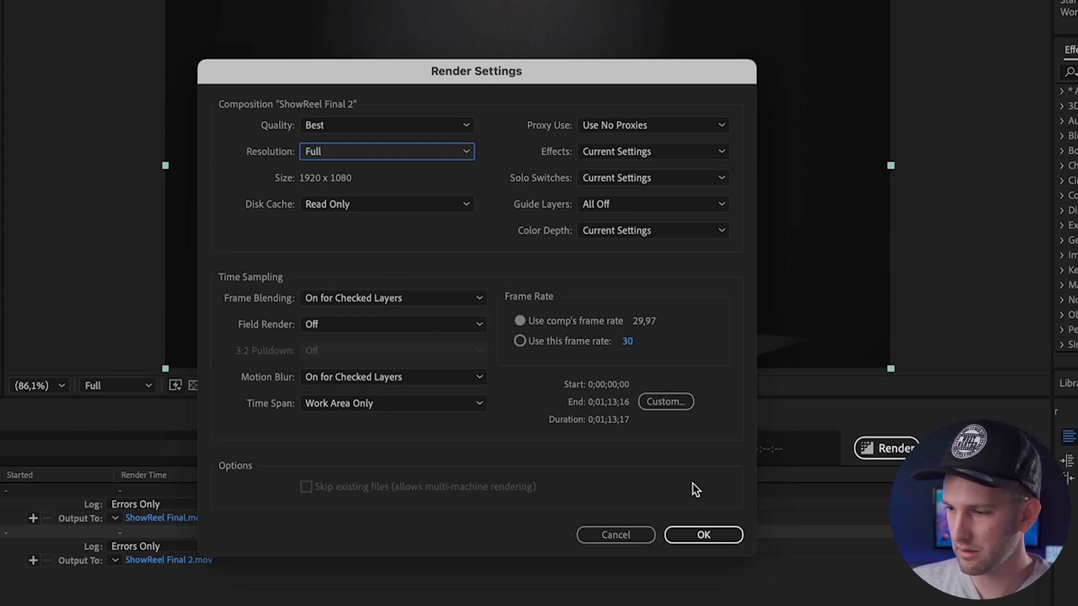
mouse_move(579, 367)
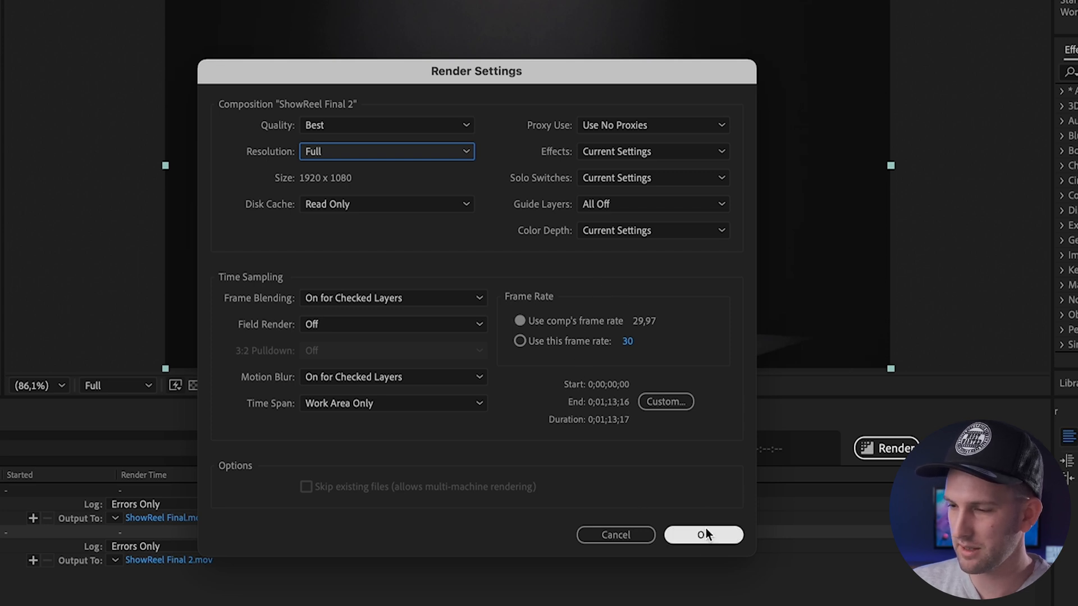
click(702, 535)
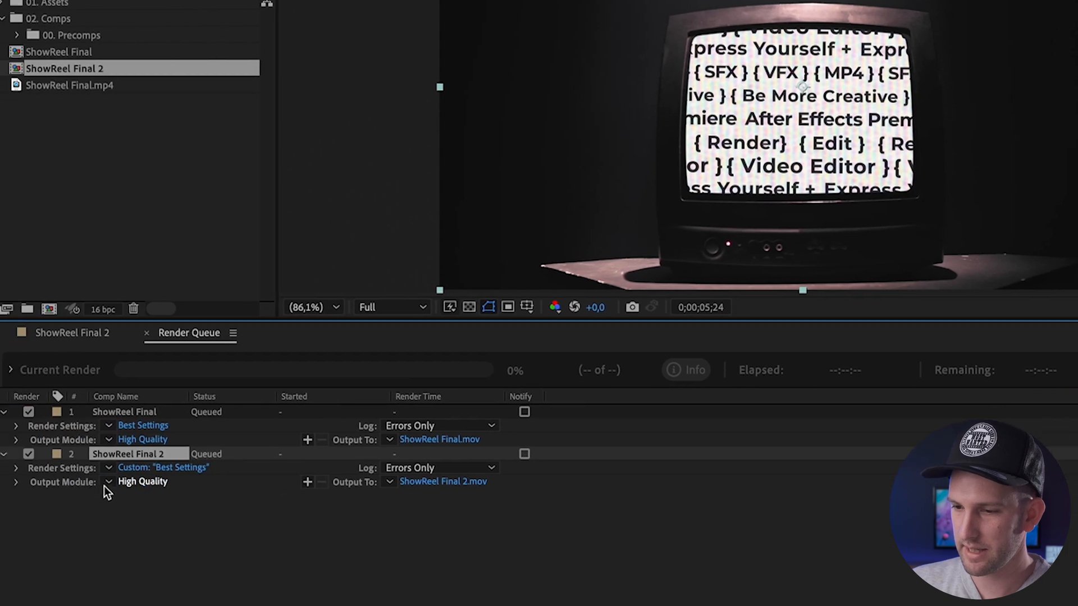
- Inspect ShowReel Final 2's QuickTime output module and its Apple ProRes 422 codec options
click(143, 481)
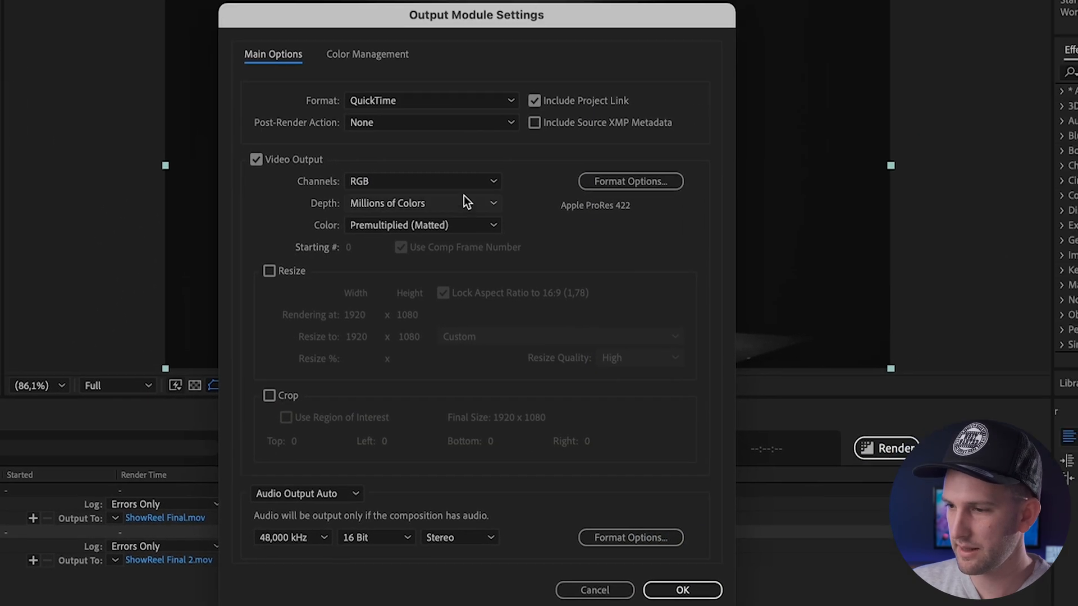
click(429, 100)
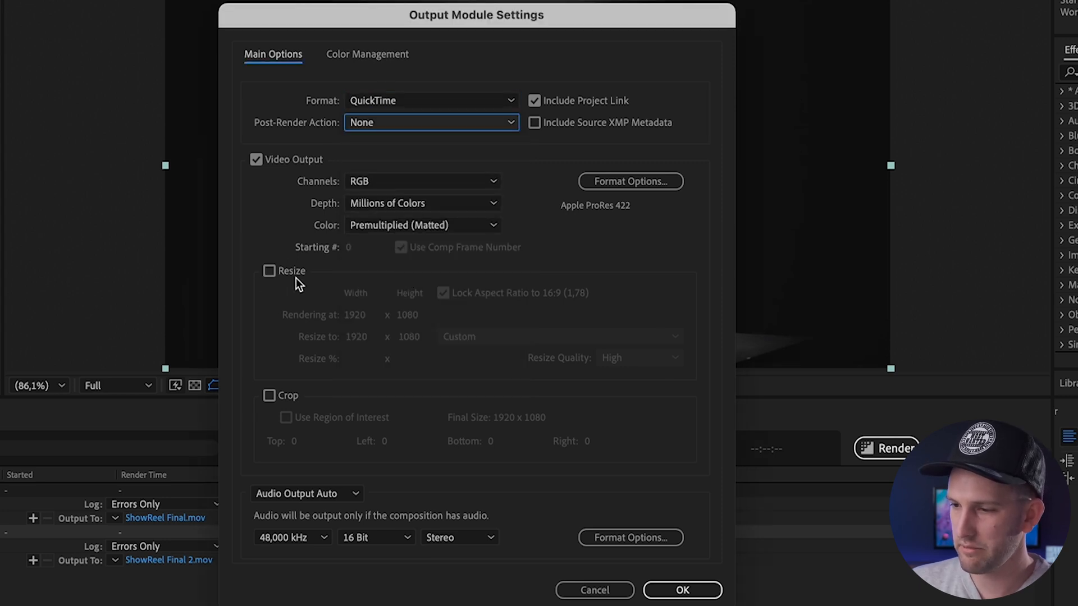
mouse_move(337, 569)
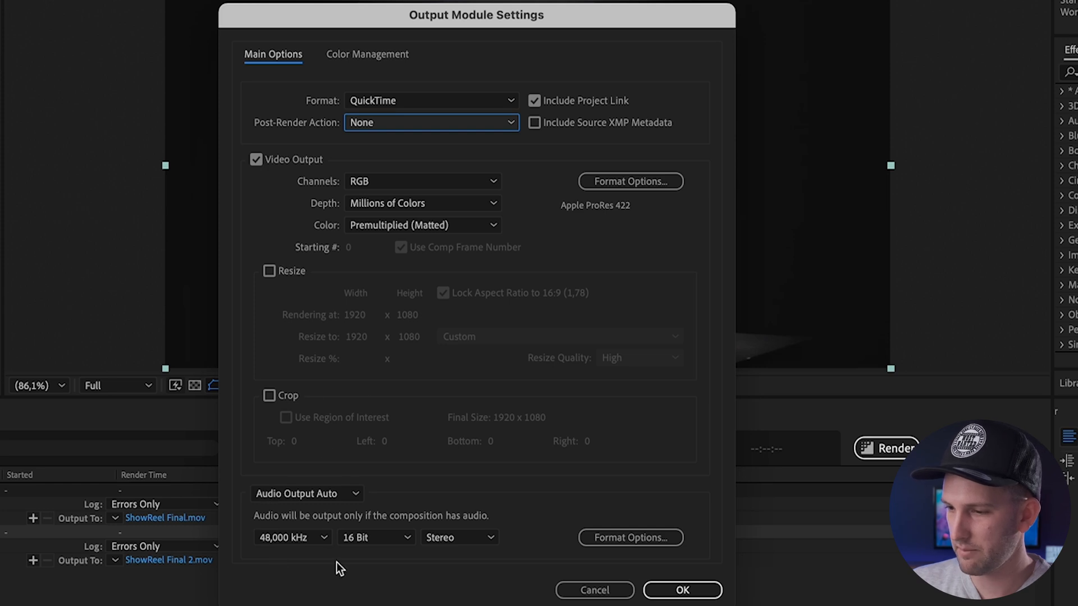
mouse_move(610, 150)
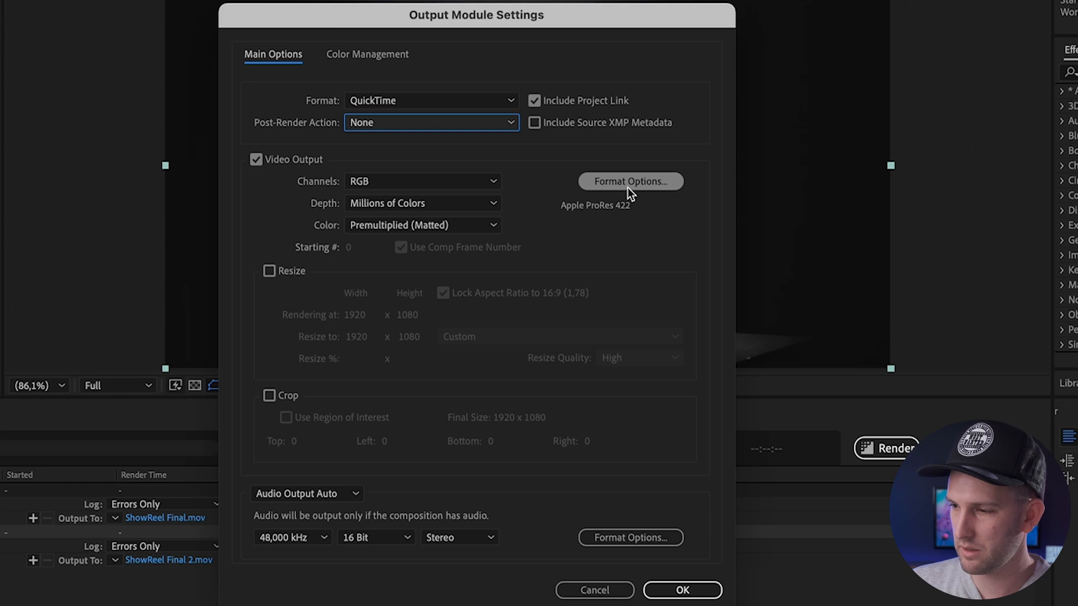
click(630, 180)
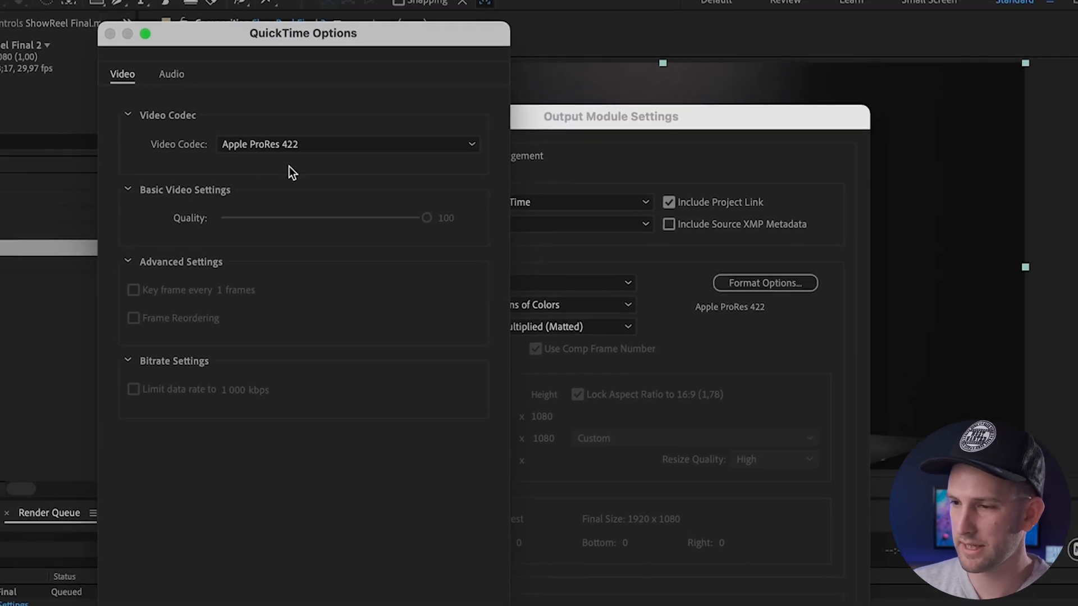
mouse_move(285, 151)
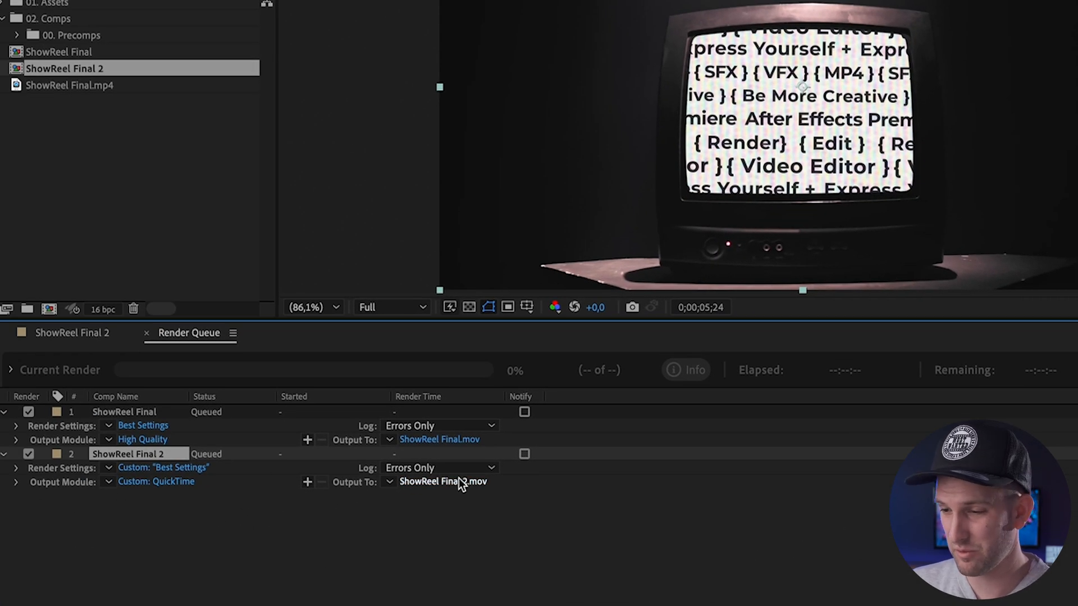
- Choose the Advert folder location for ShowReel Final 2.mov in the Output Movie To dialog
click(444, 481)
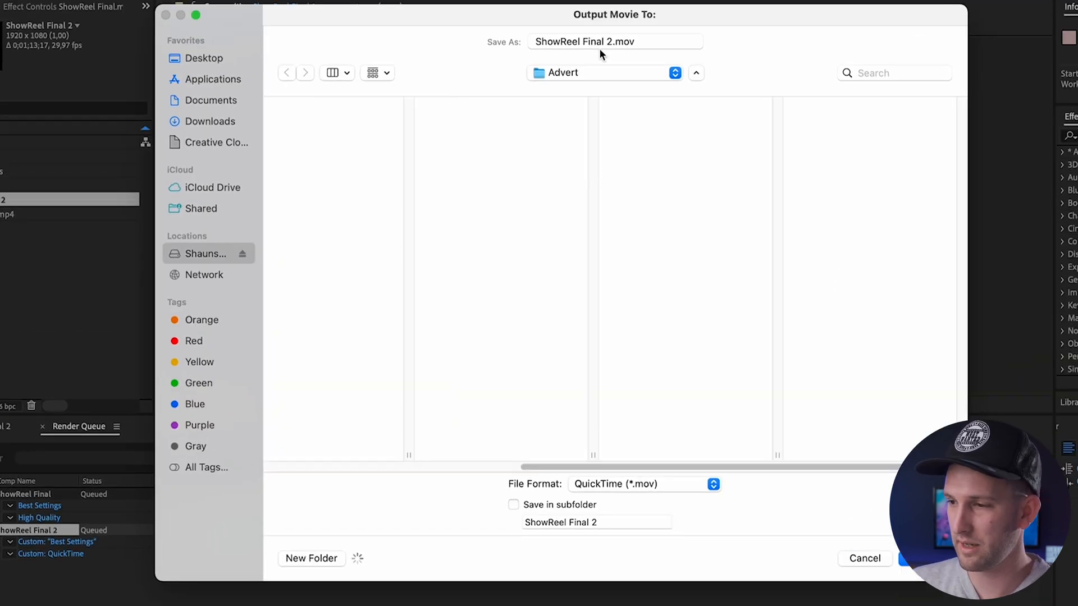
click(202, 58)
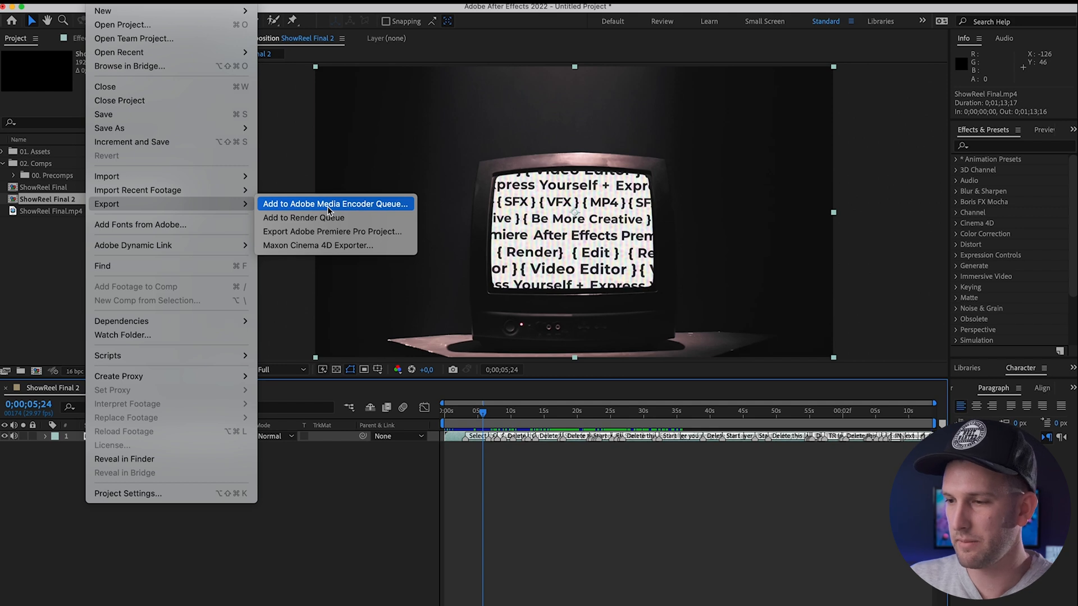
- Send ShowReel Final 2 to Adobe Media Encoder's queue as H.264
click(335, 203)
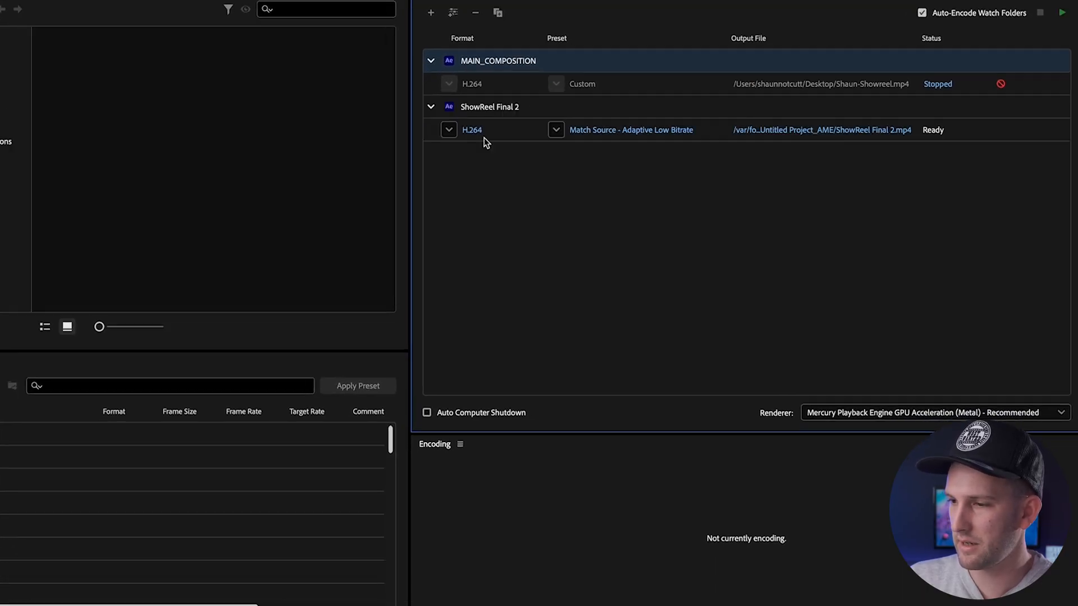
- Keep ShowReel Final 2's format as H.264 and apply the YouTube 1080p Full HD preset
click(449, 129)
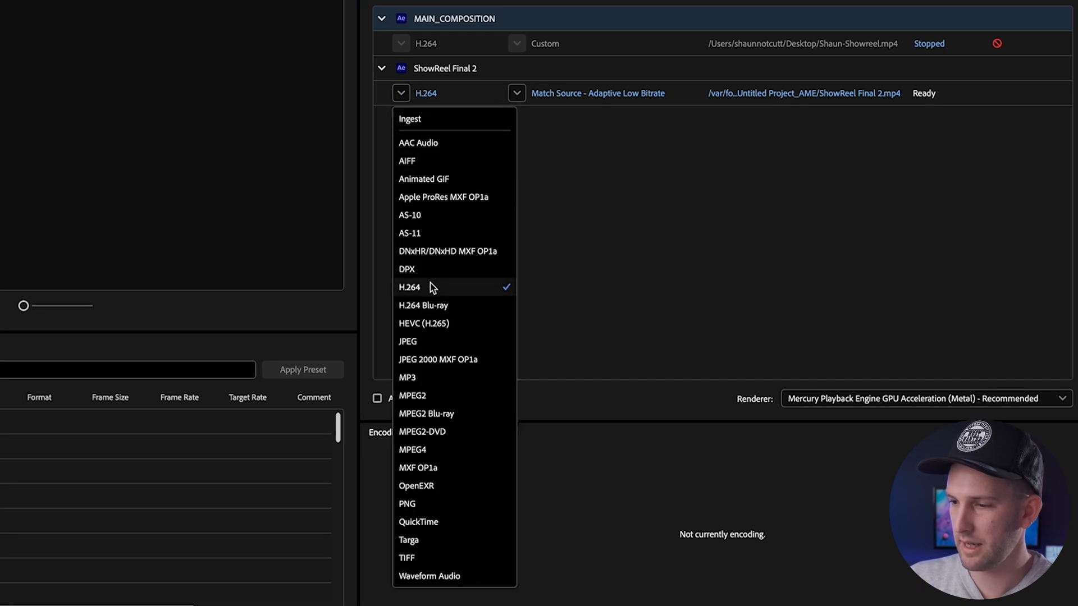
click(409, 287)
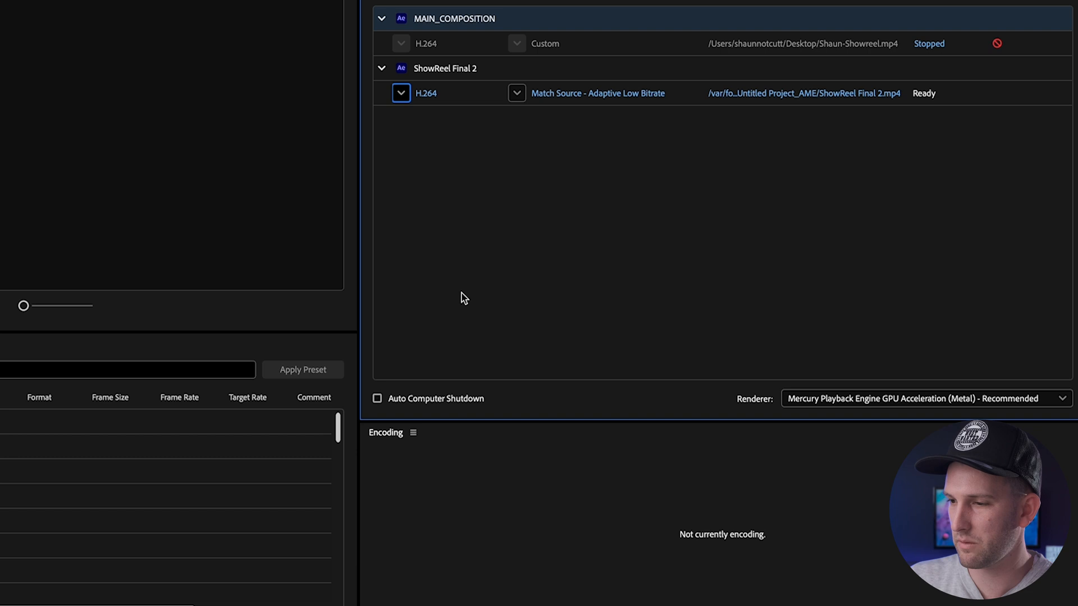
click(516, 92)
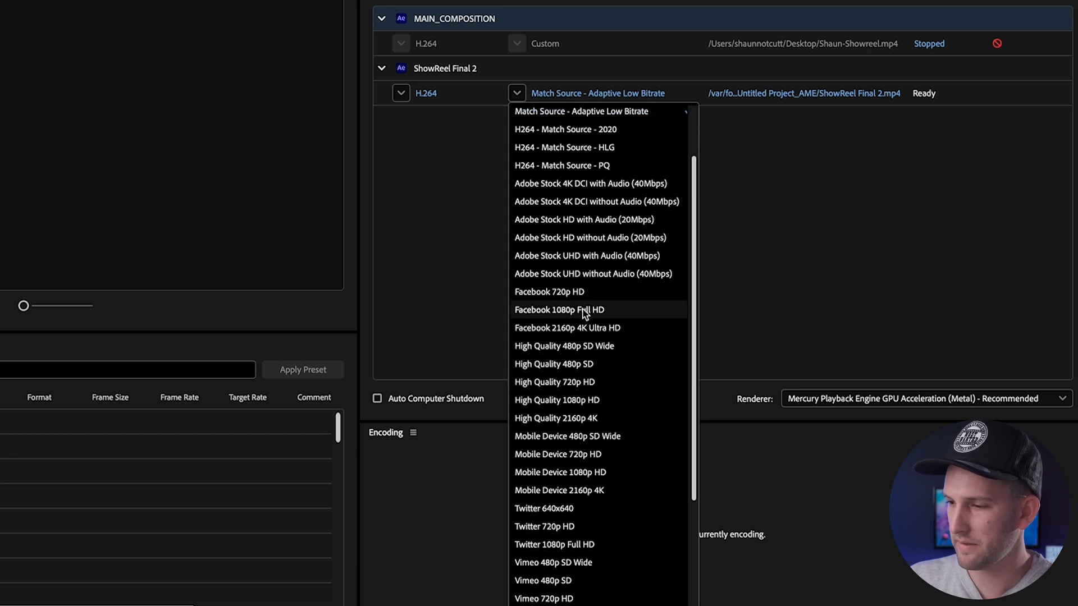
scroll(down, 3)
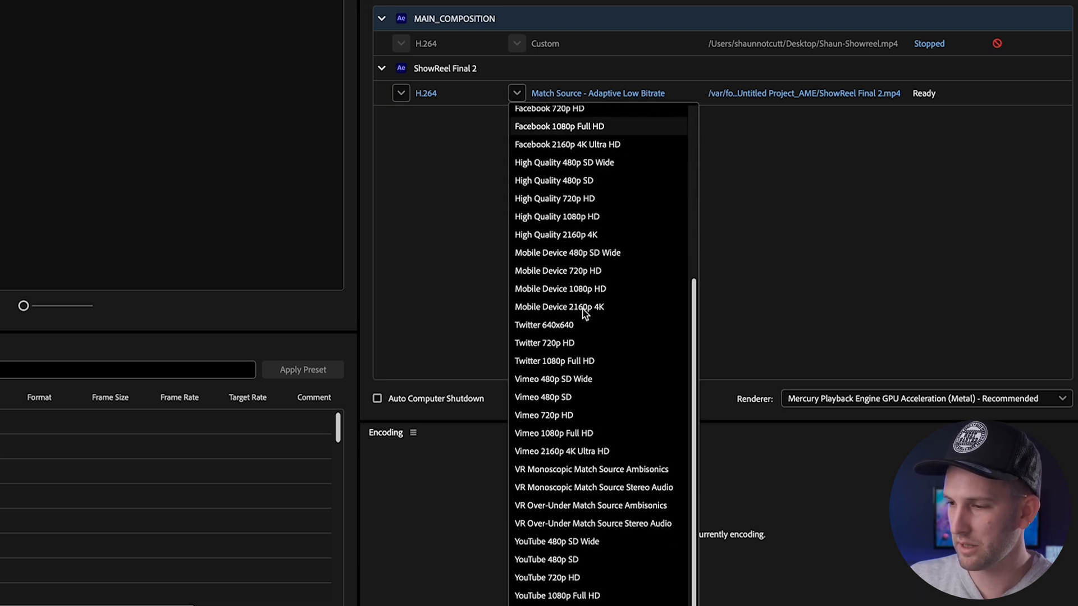
click(516, 93)
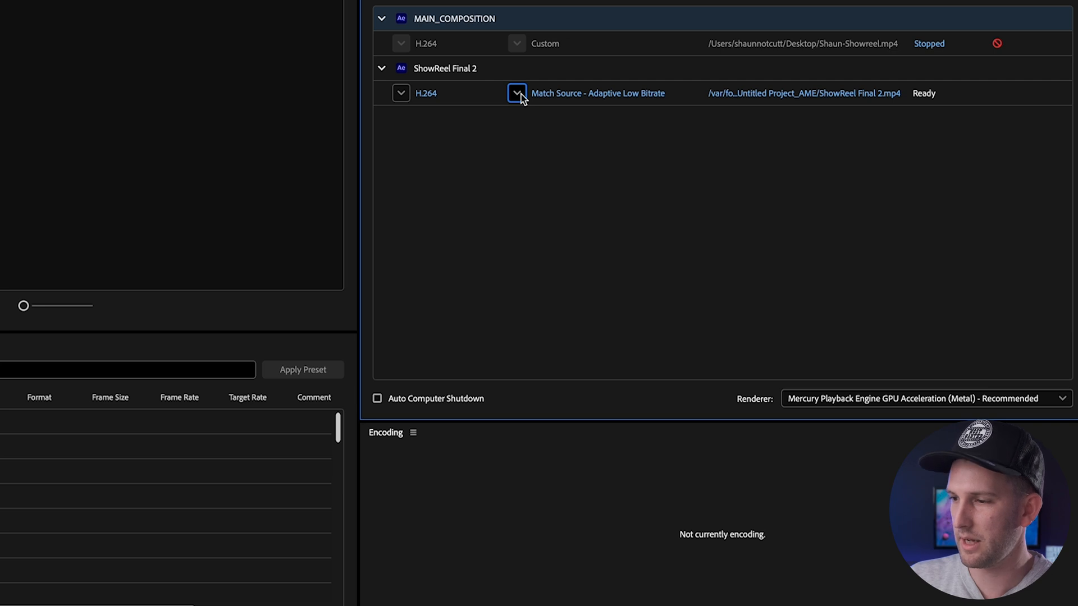
click(516, 93)
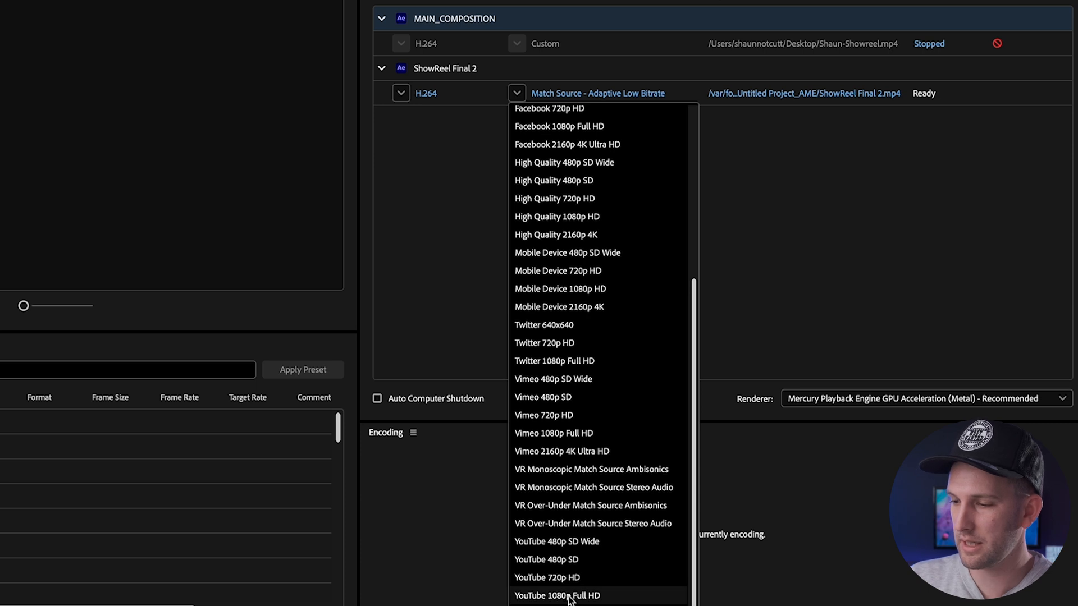
click(556, 595)
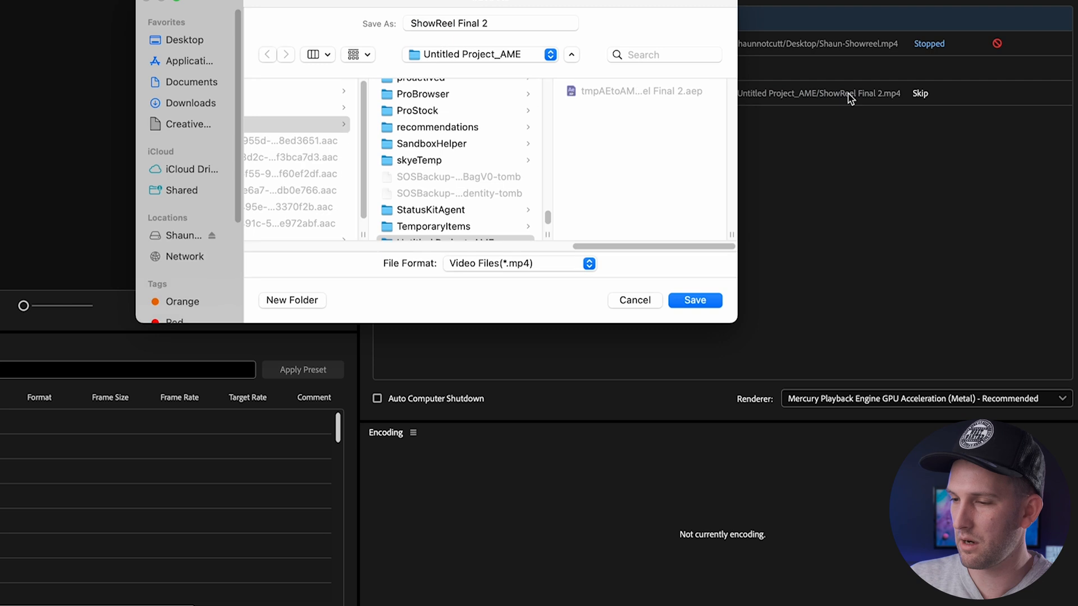
- Save the ShowReel Final 2.mp4 output on the Desktop, then start the Media Encoder queue
click(183, 39)
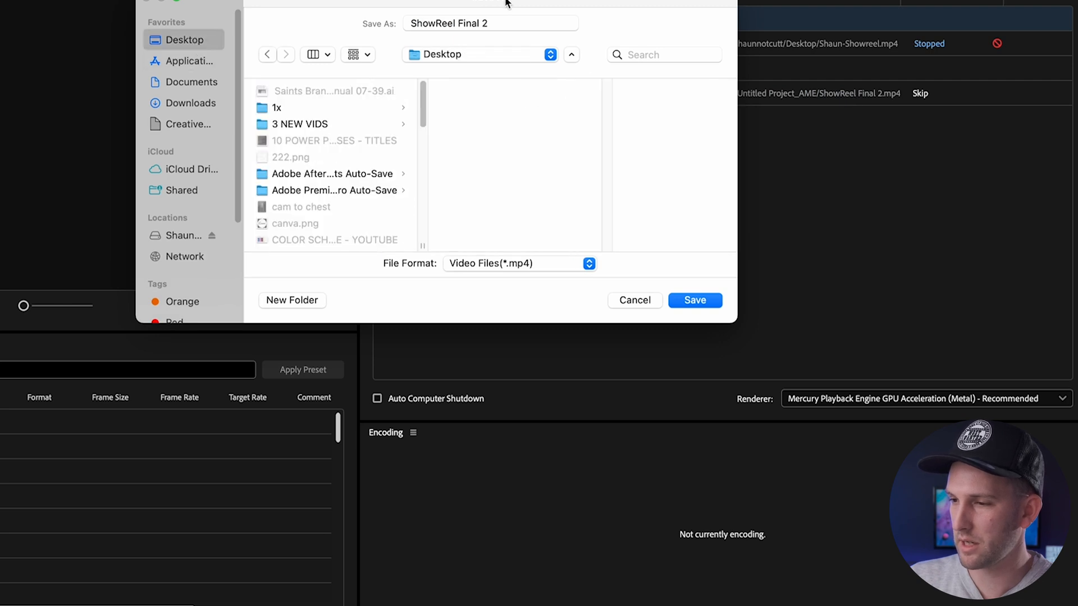
click(694, 300)
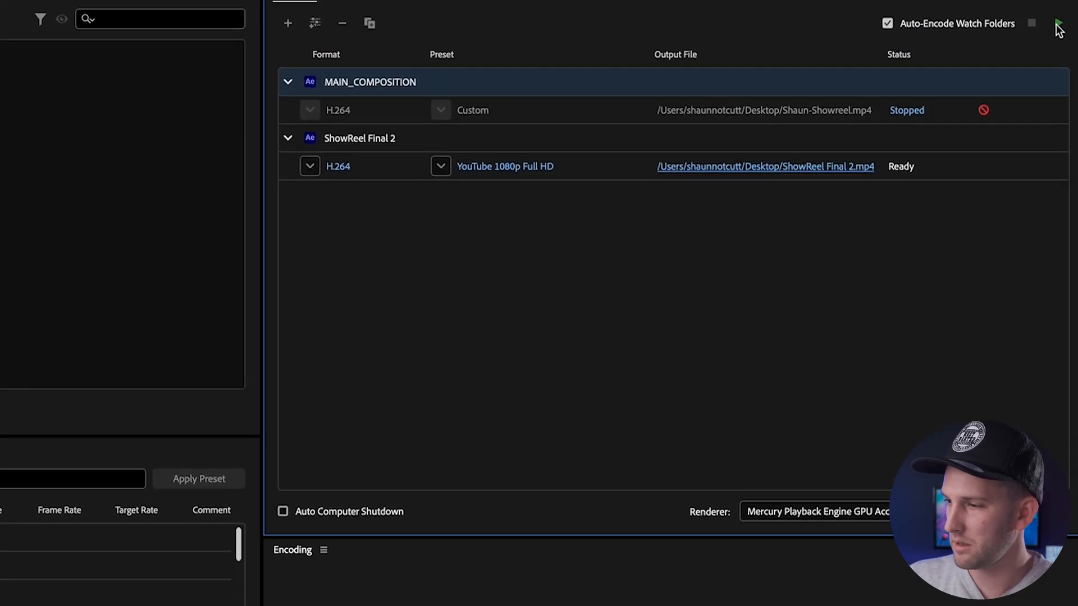
click(1060, 26)
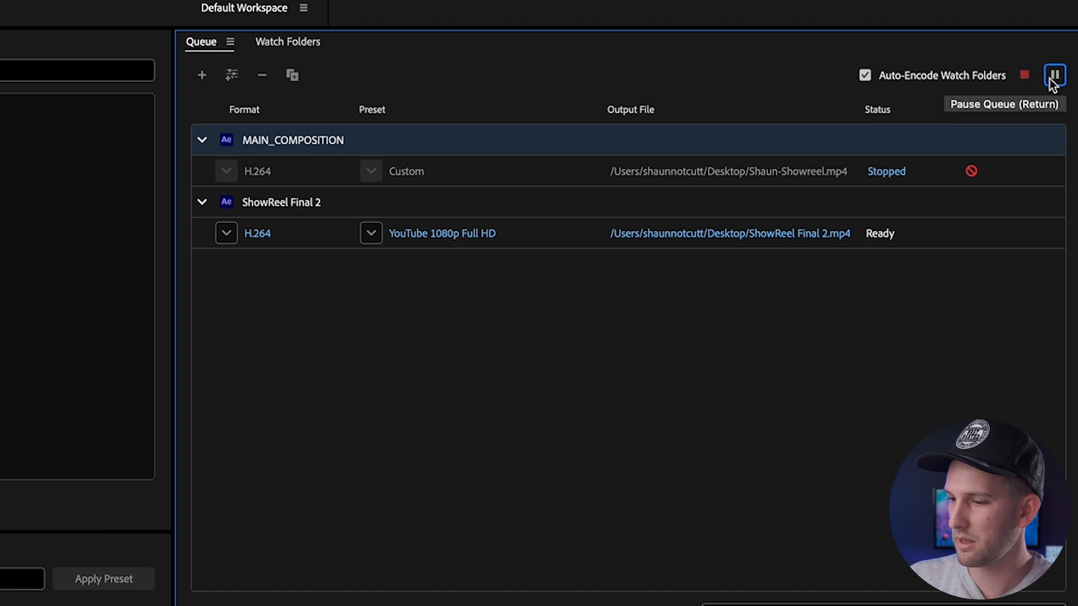